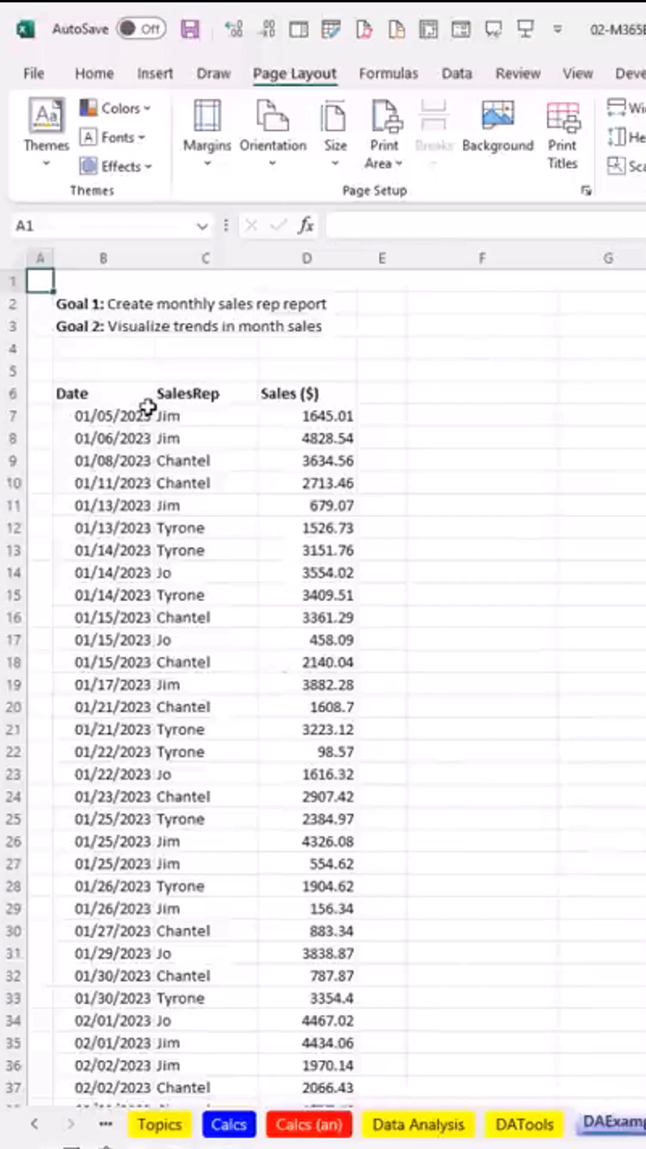
mouse_move(294, 394)
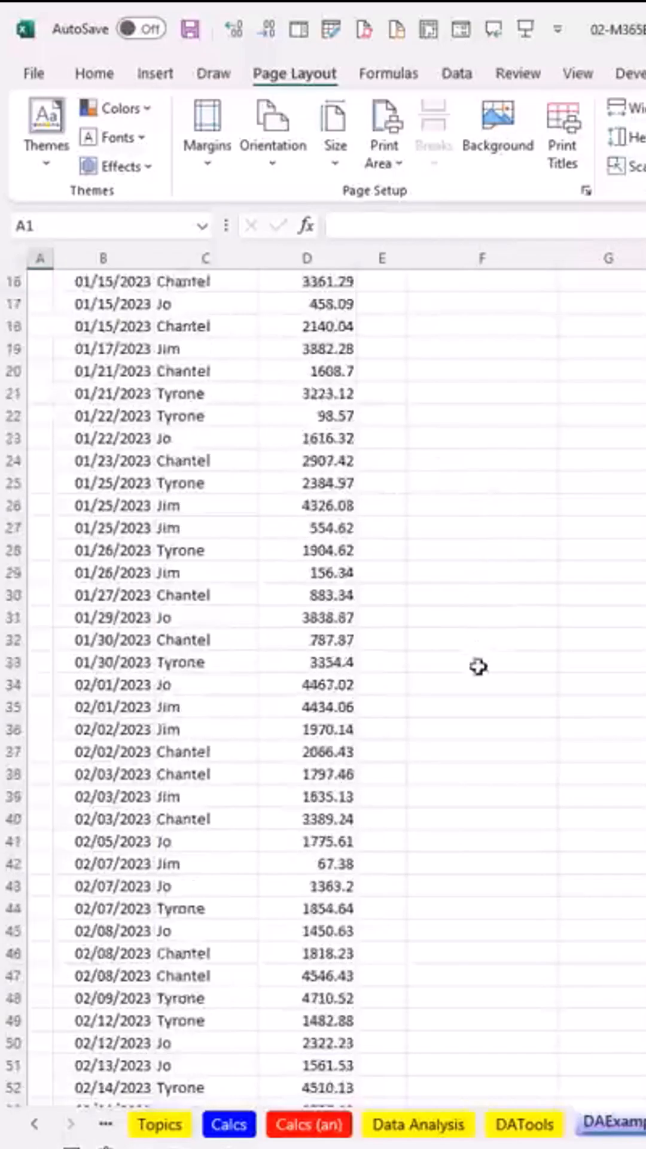
Select cell C9 inside the sales data and start Create Table with Ctrl+T.
scroll(down, 3)
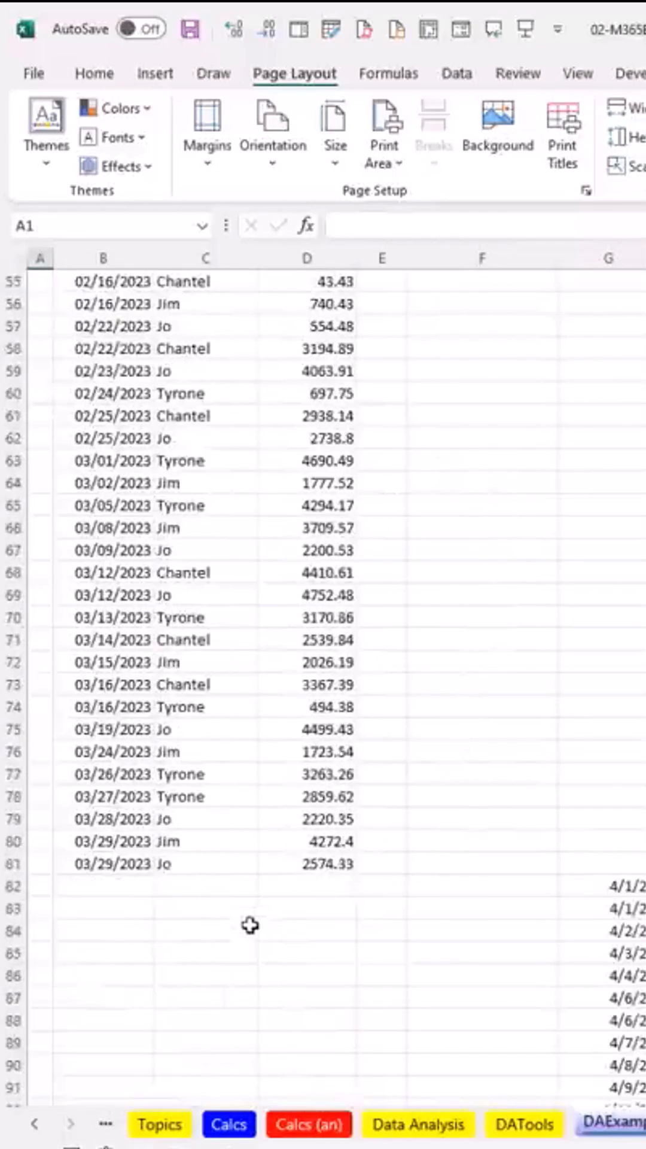
mouse_move(518, 570)
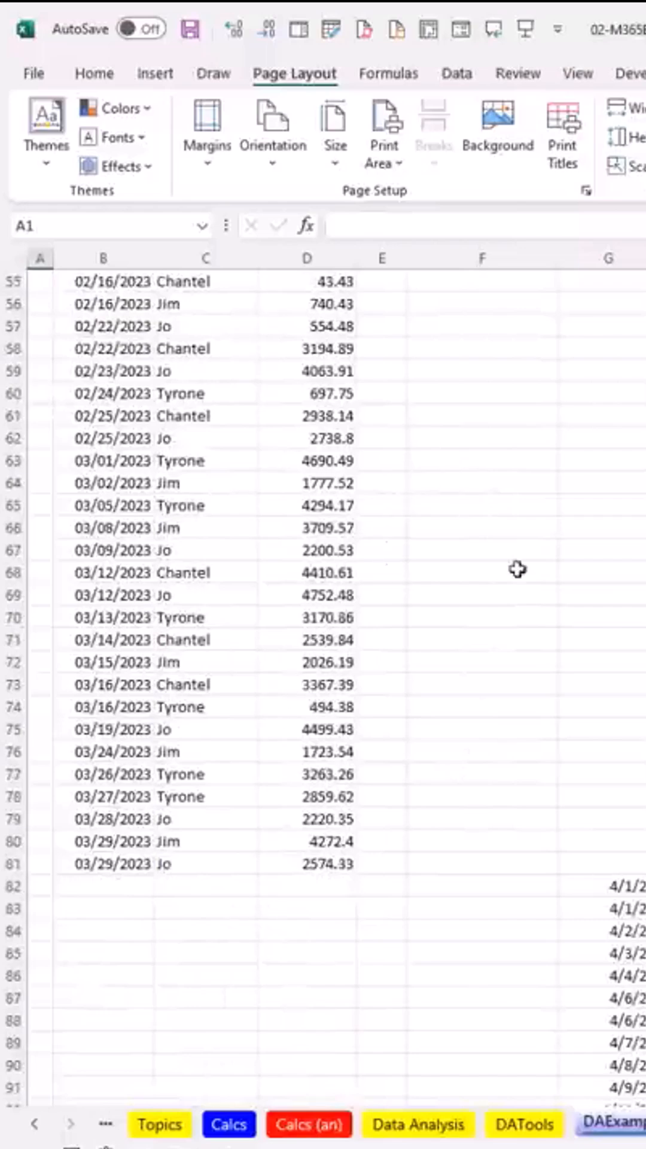
mouse_move(590, 611)
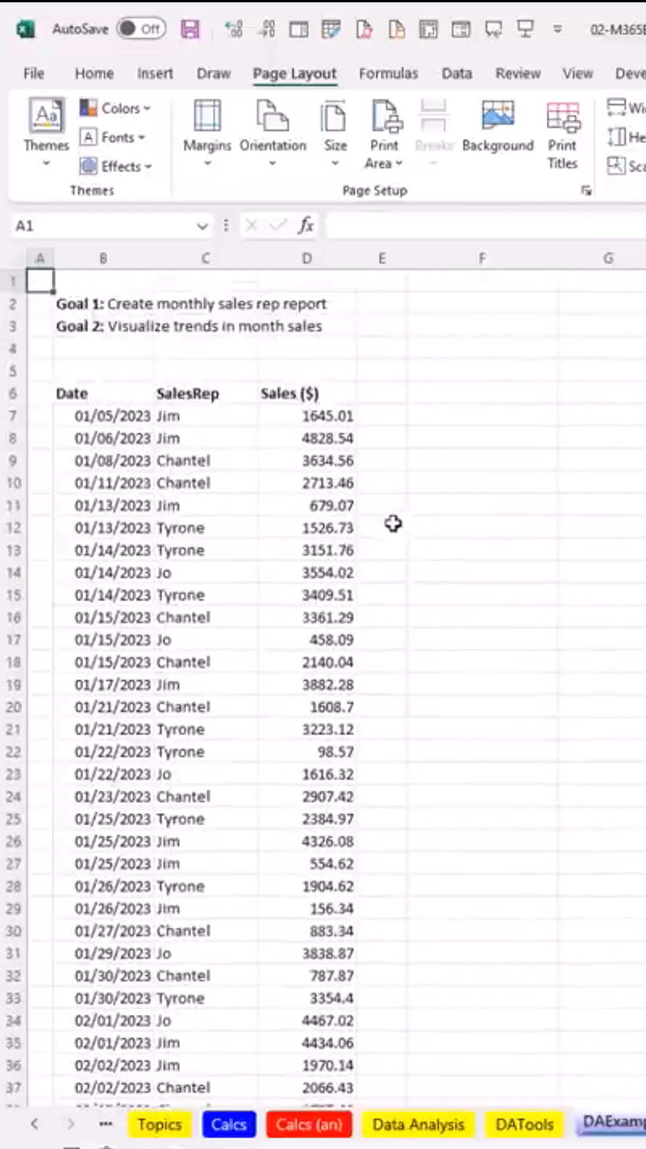
mouse_move(220, 469)
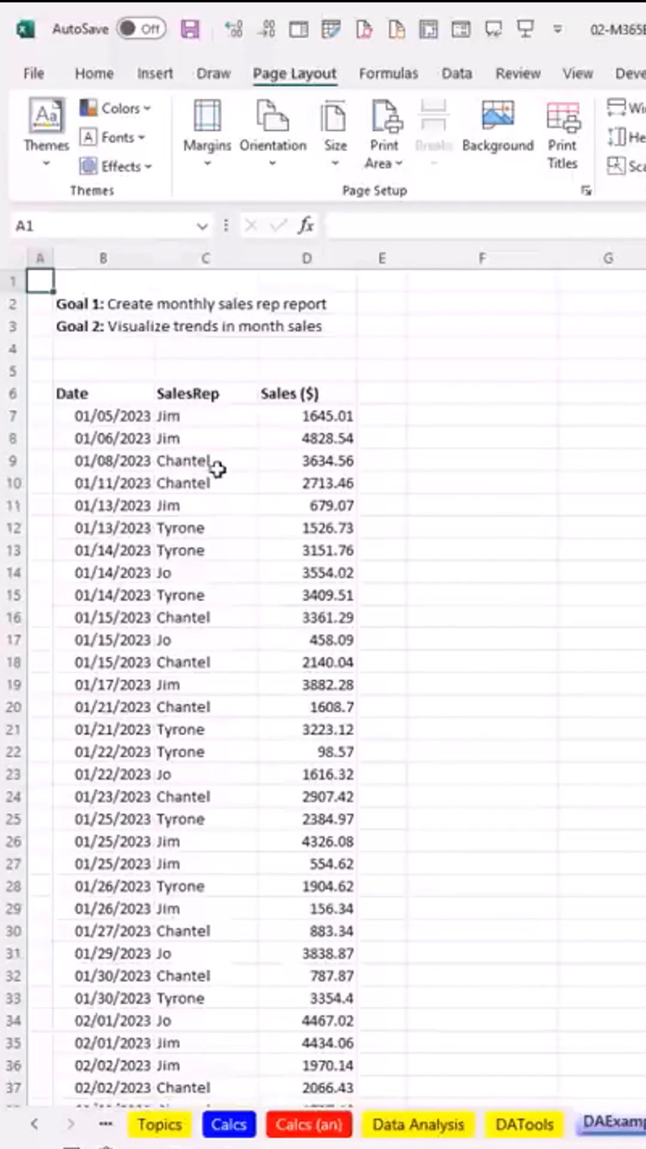
mouse_move(207, 440)
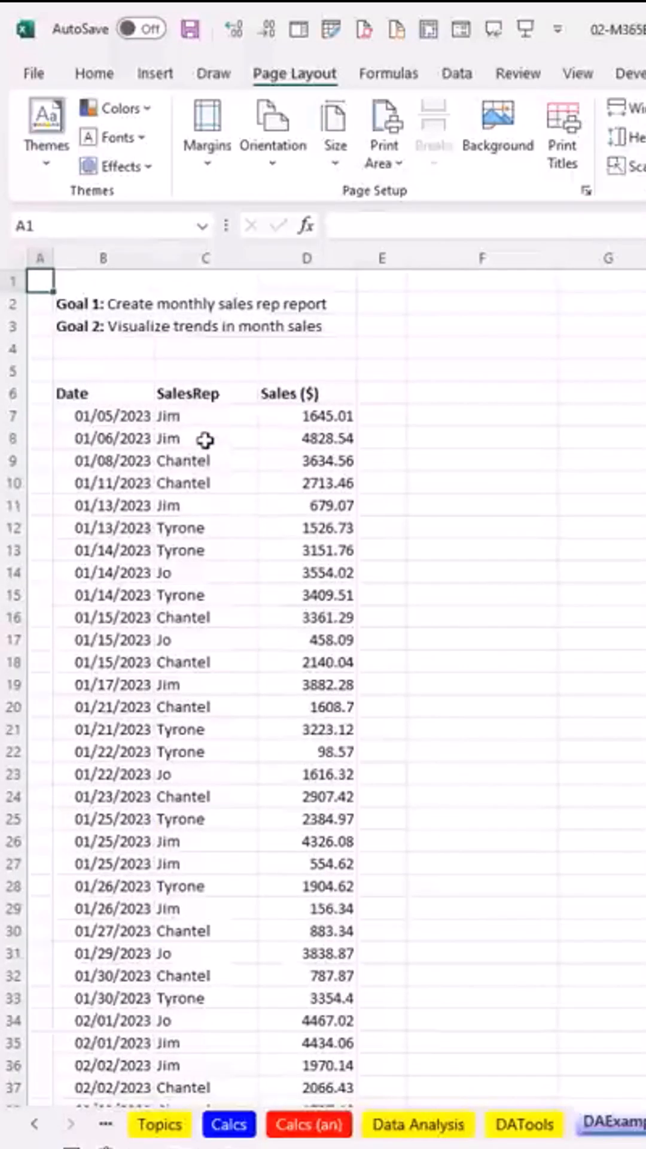
mouse_move(106, 399)
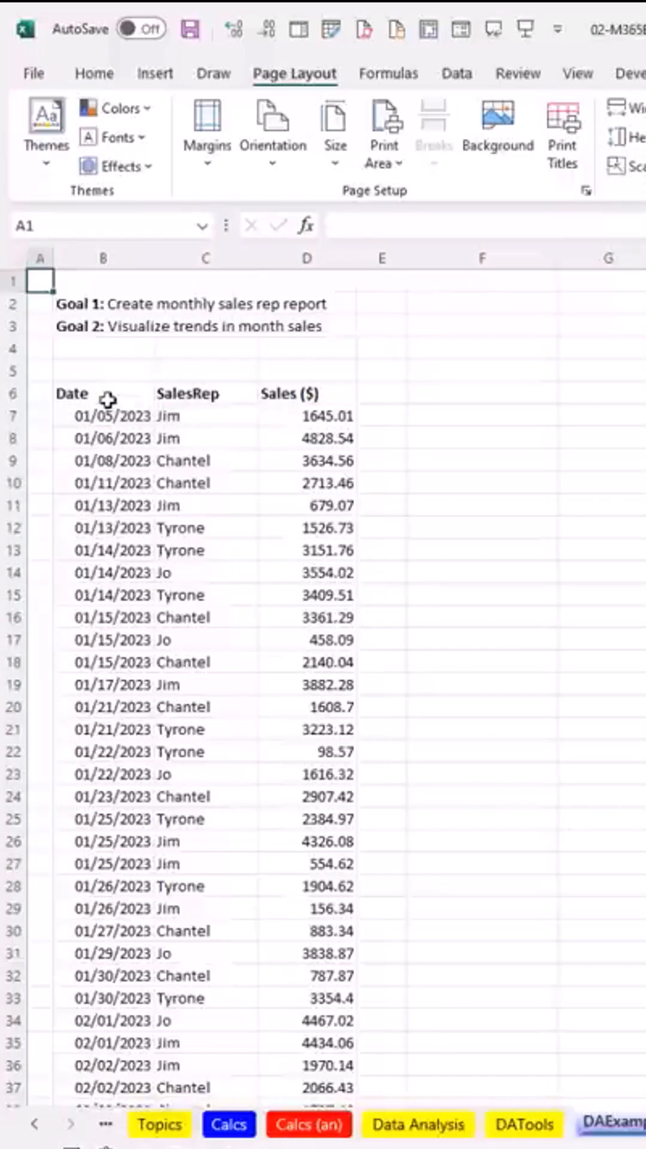
click(70, 394)
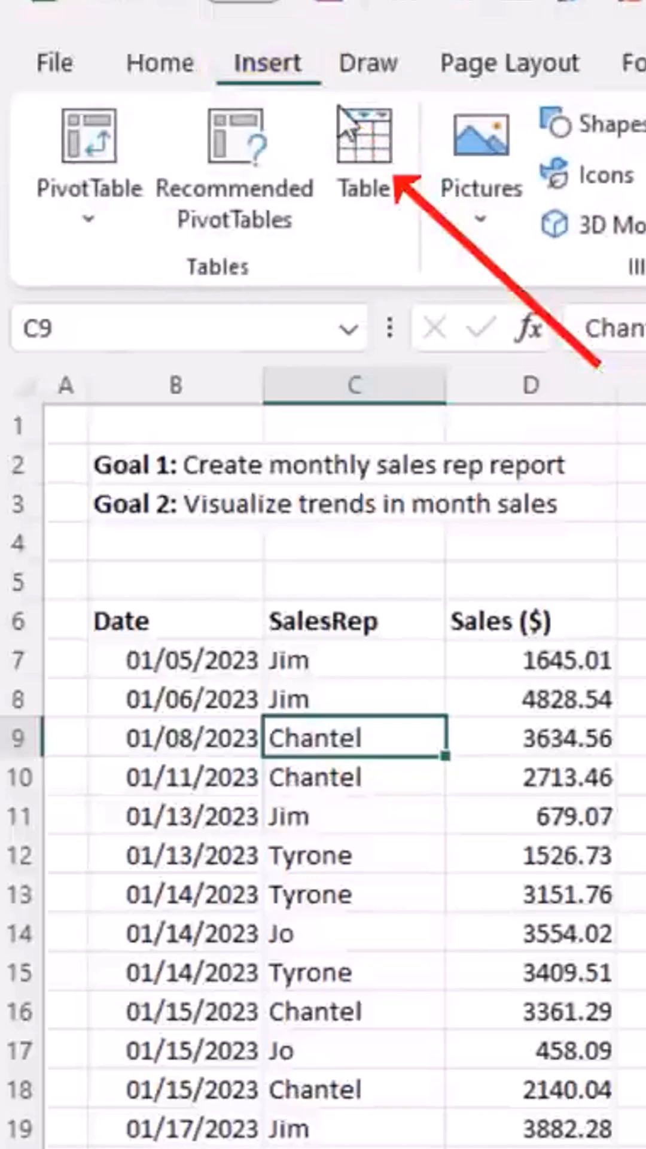
mouse_move(364, 151)
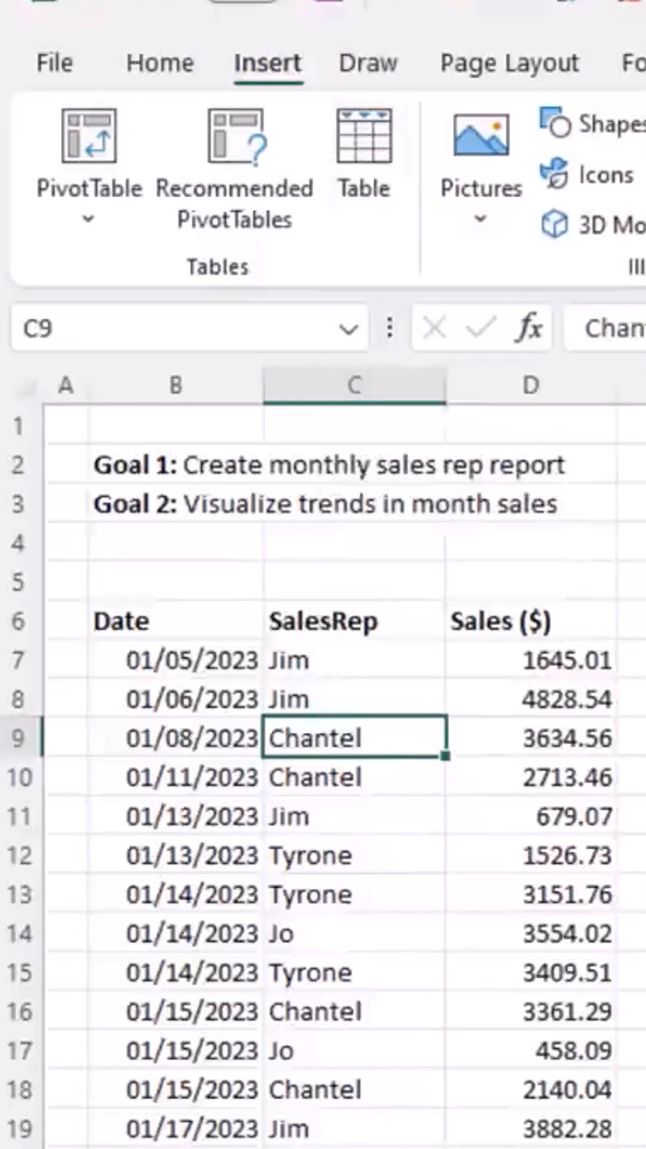
key(ctrl+t)
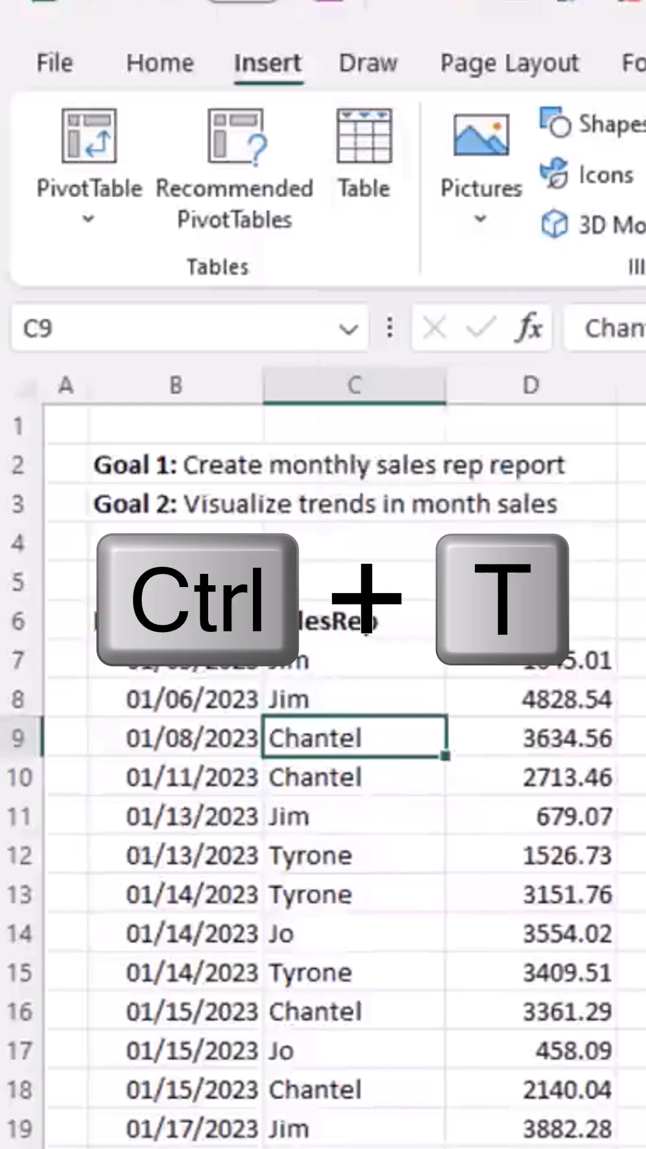
key(ctrl+t)
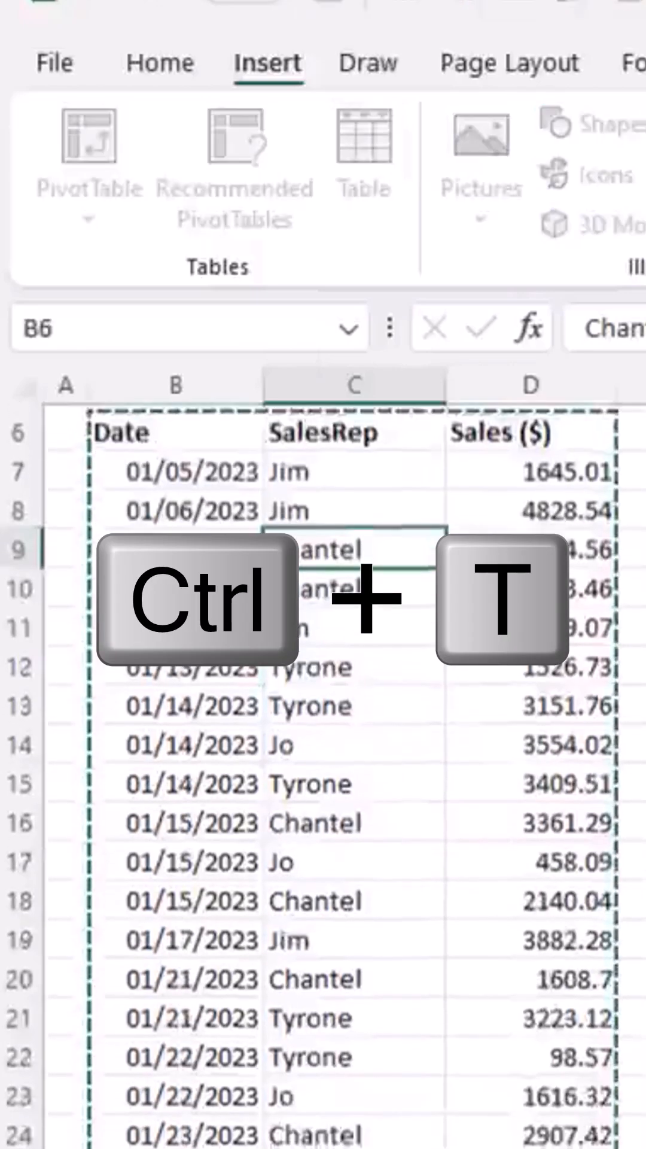
Create the table from $B$6:$D$81 with 'My table has headers' kept checked.
key(ctrl+t)
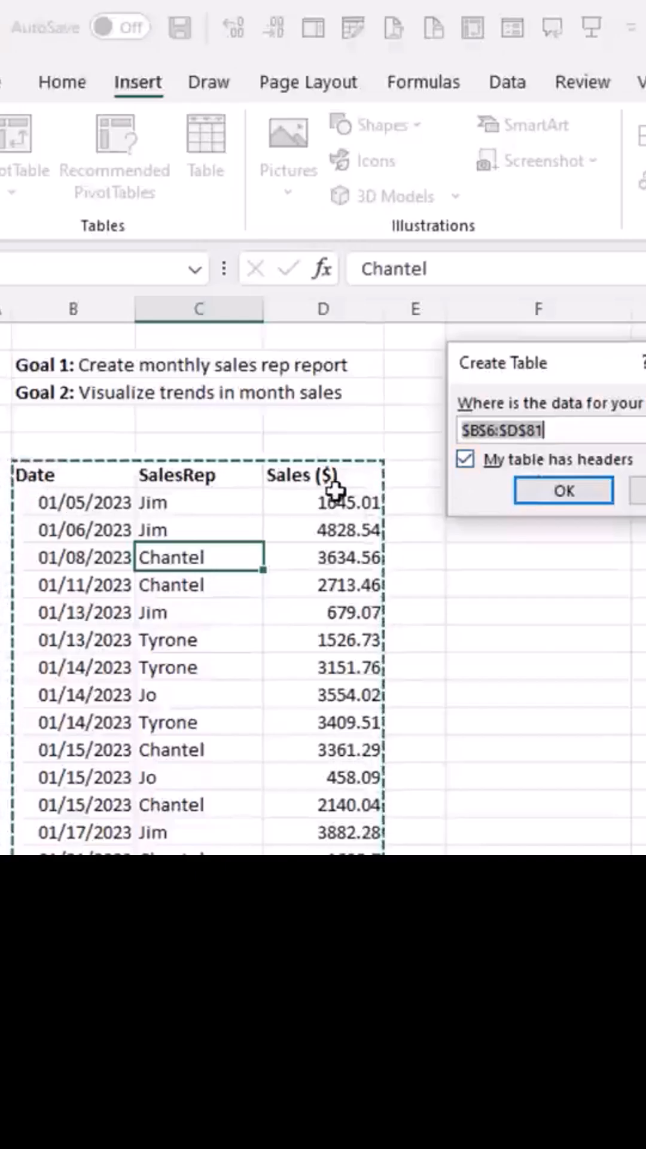
mouse_move(41, 473)
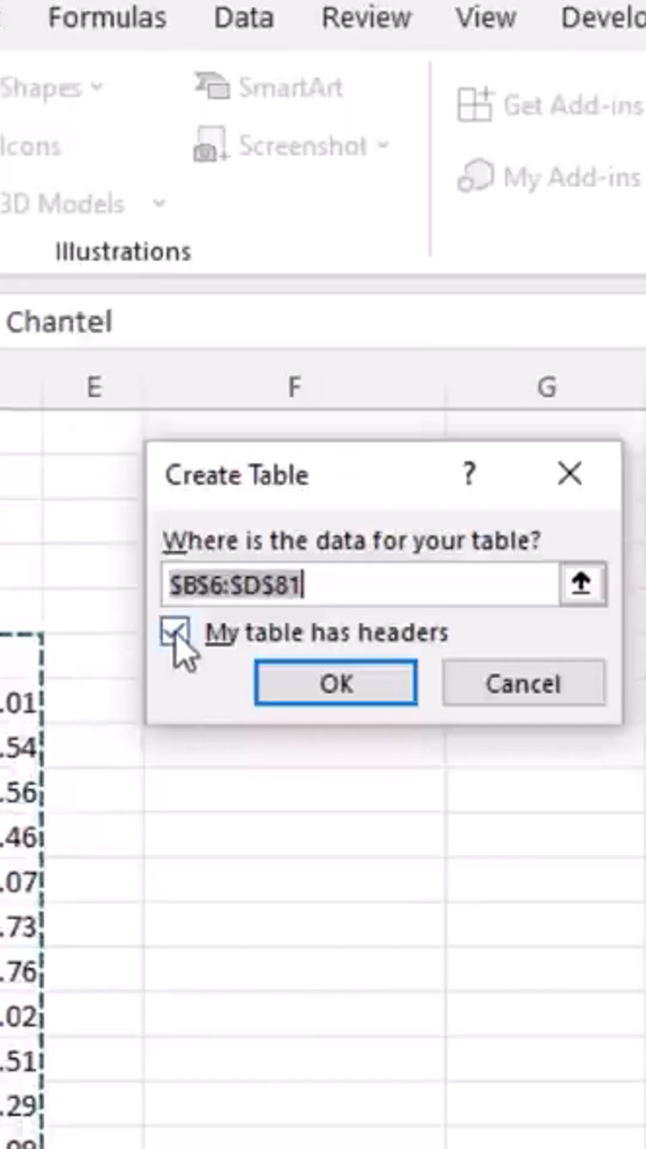
click(175, 633)
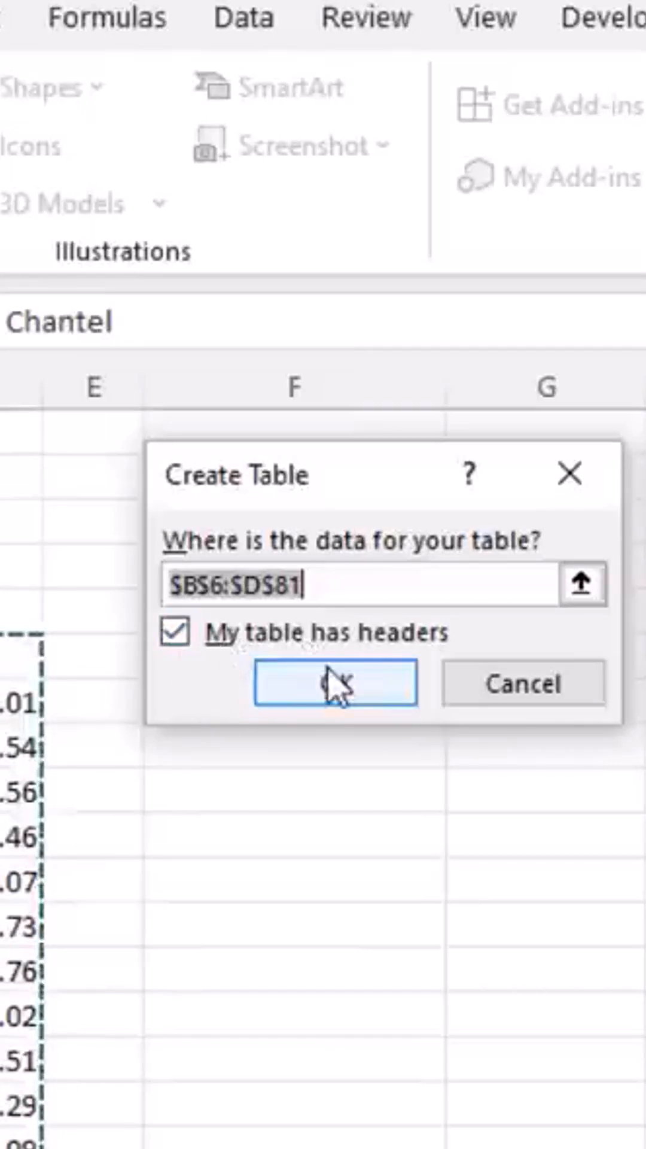
click(335, 682)
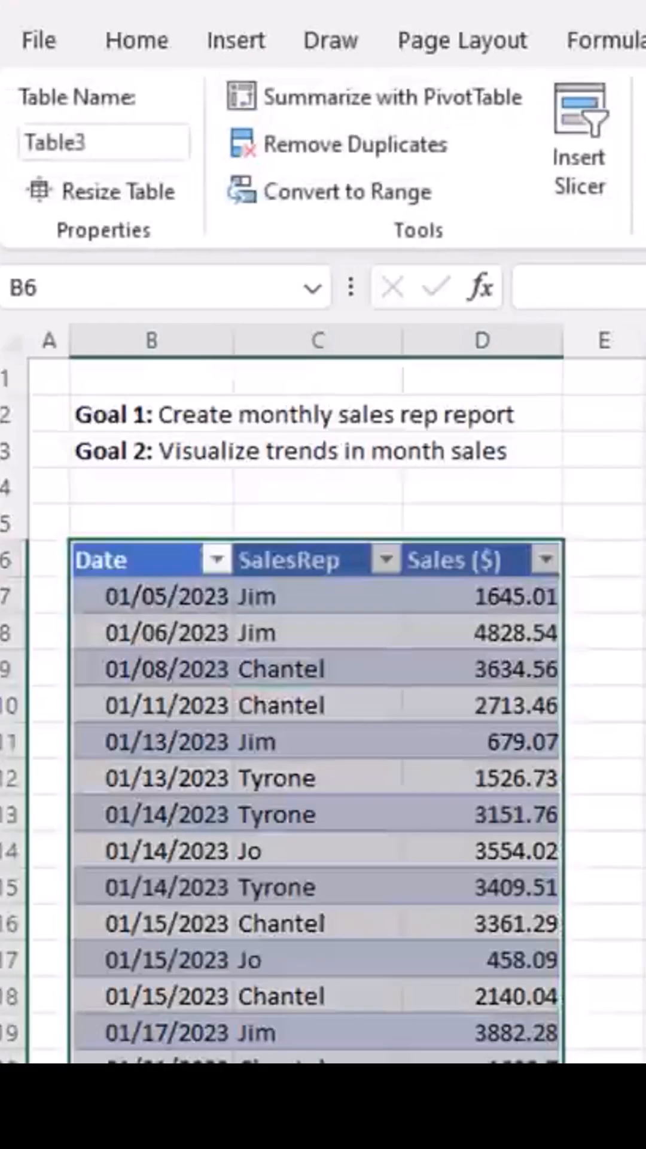
mouse_move(396, 594)
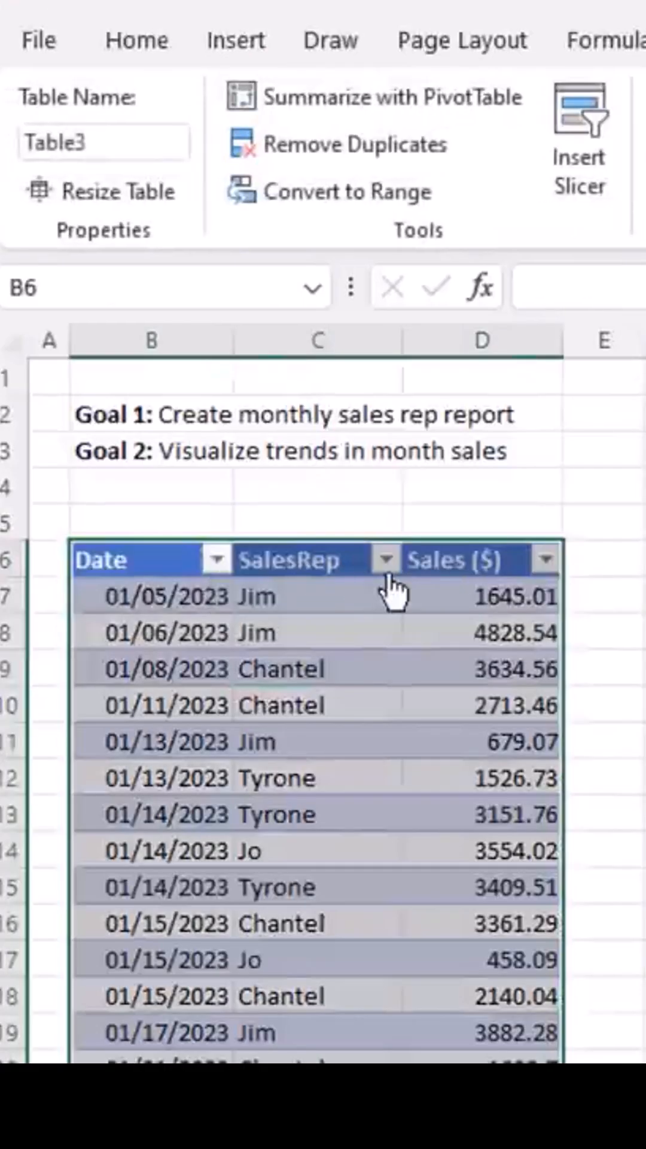
click(386, 559)
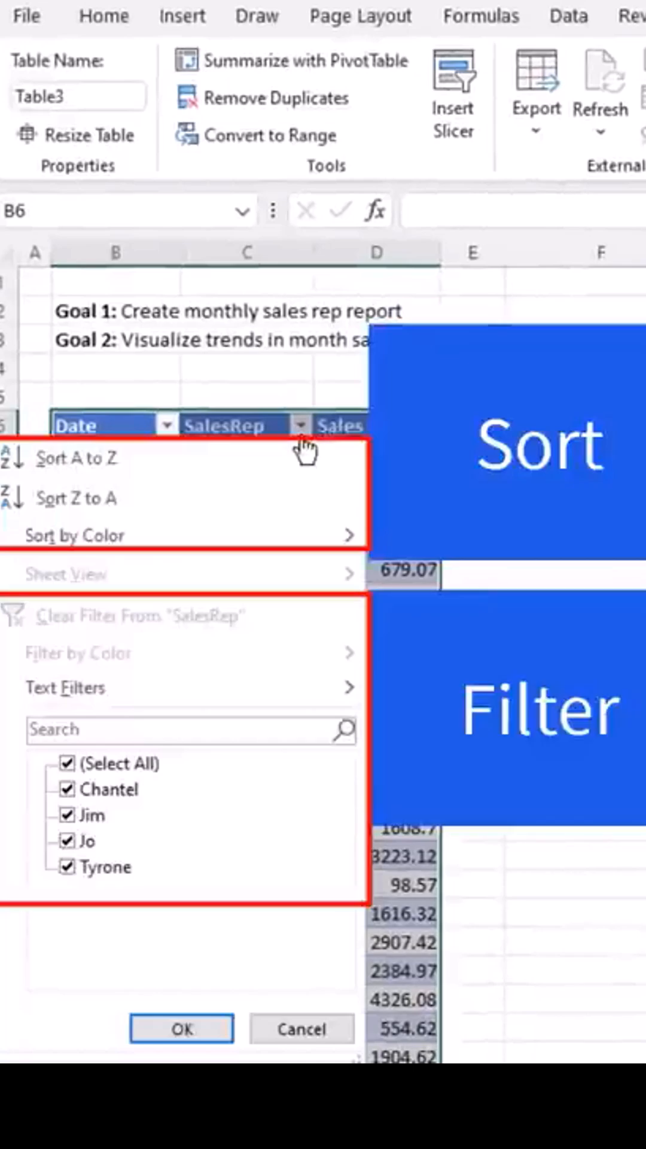
click(181, 1028)
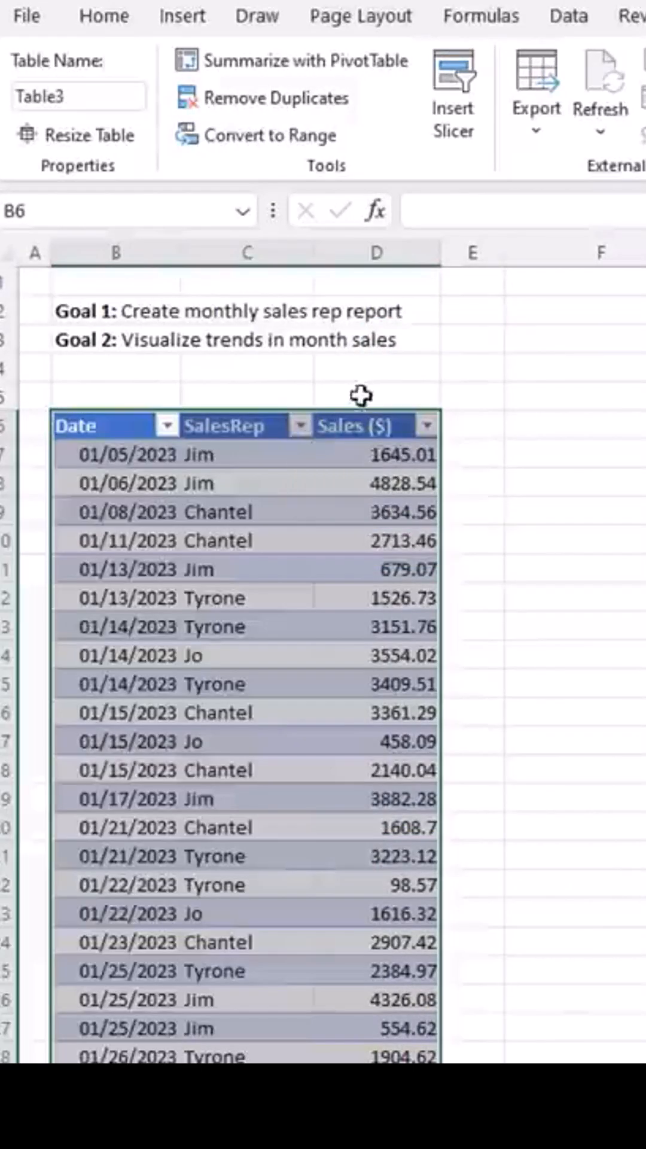
mouse_move(478, 647)
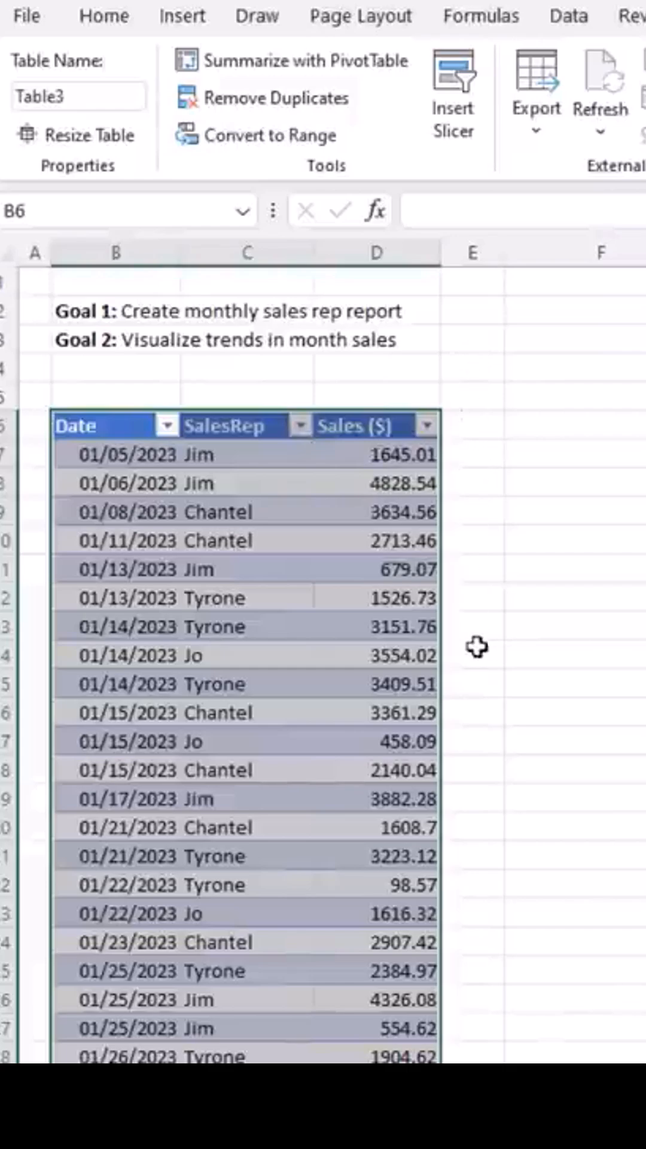
mouse_move(345, 785)
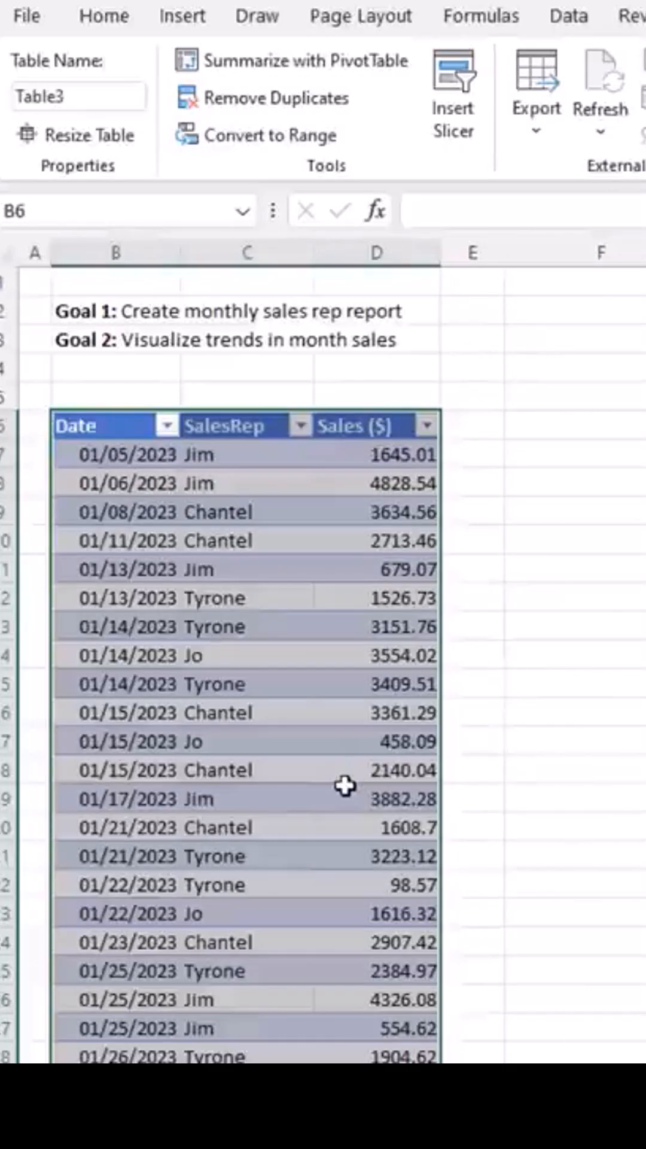
mouse_move(303, 705)
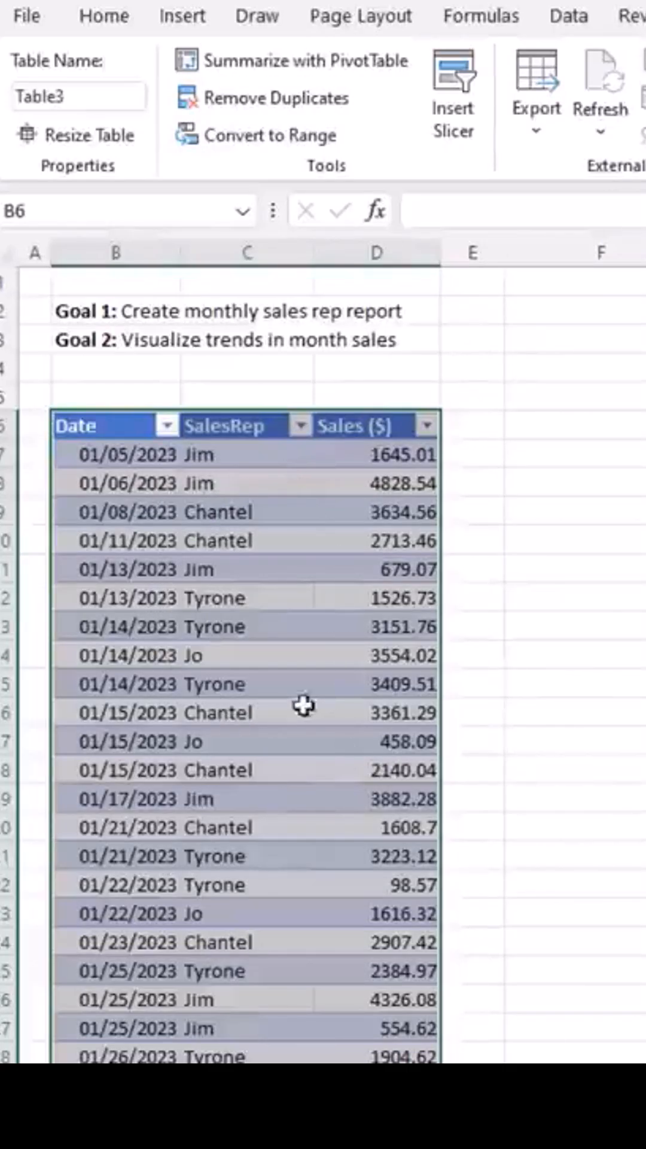
mouse_move(583, 377)
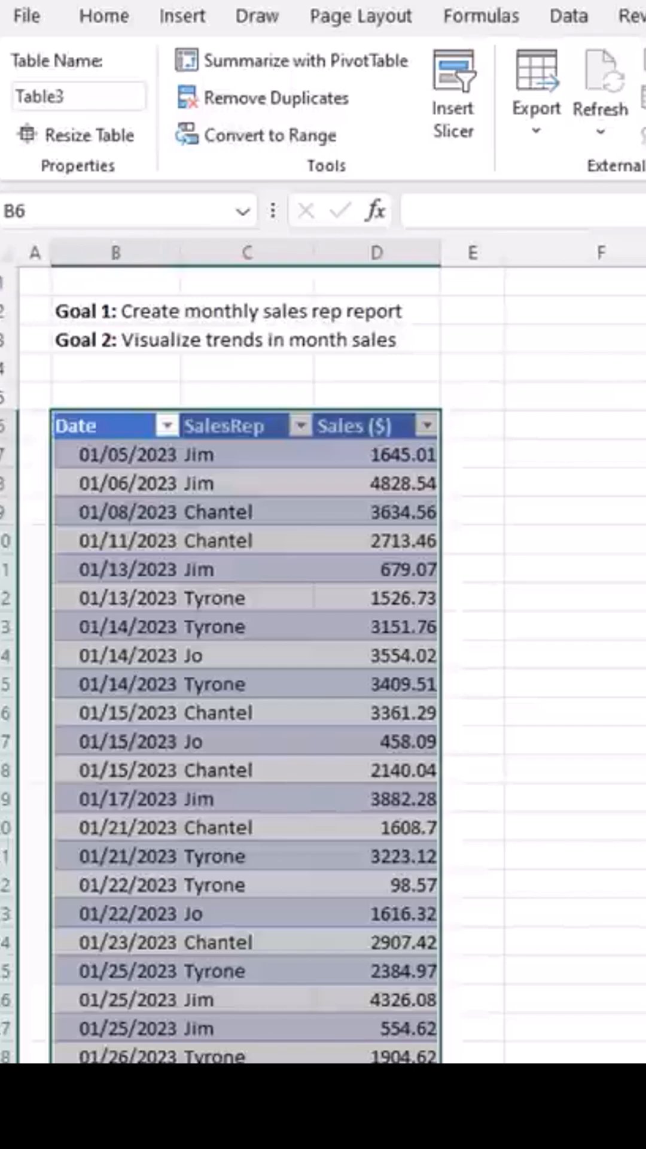
mouse_move(344, 634)
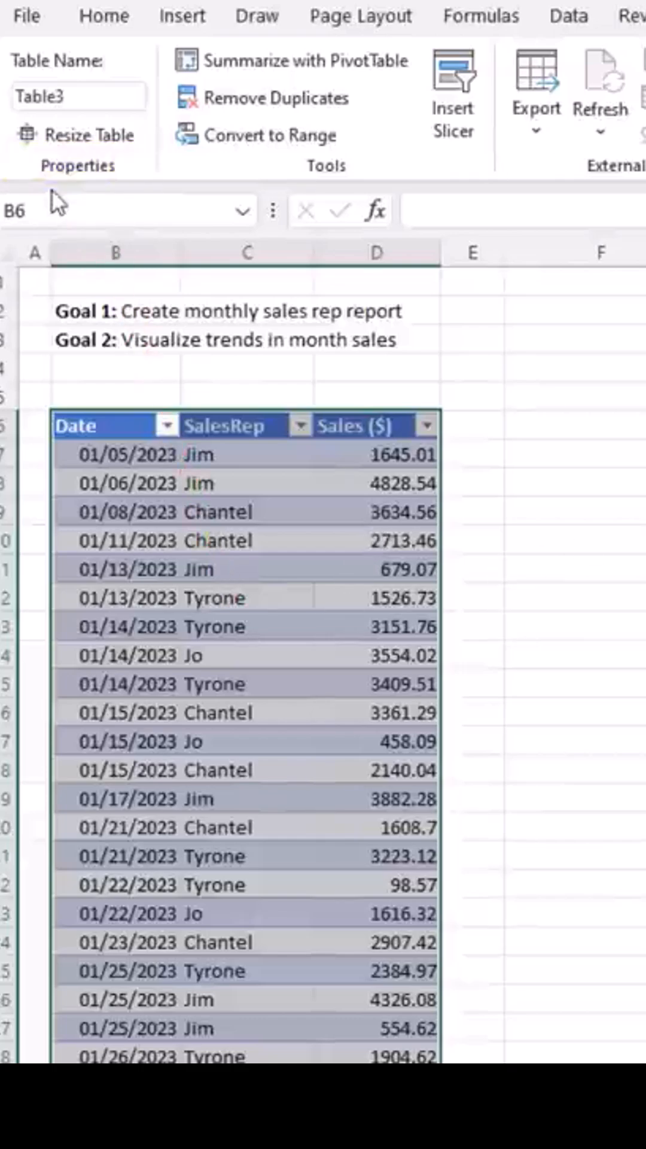
mouse_move(80, 95)
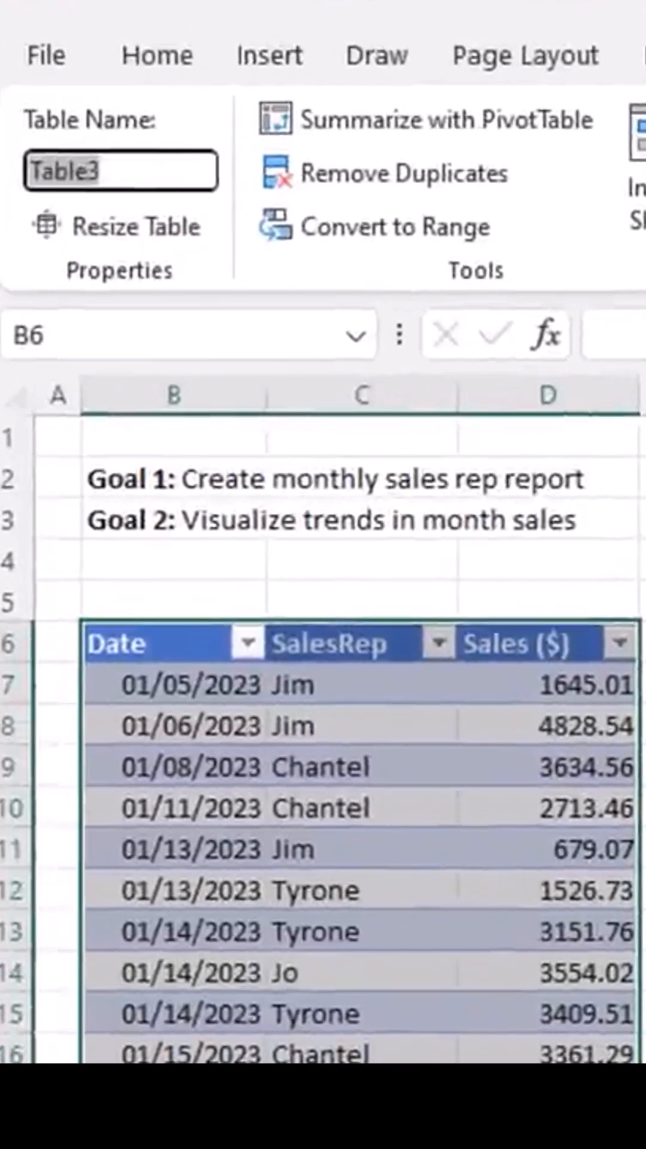
Enter fSales as the new table name in the Table Name box.
text(fSale)
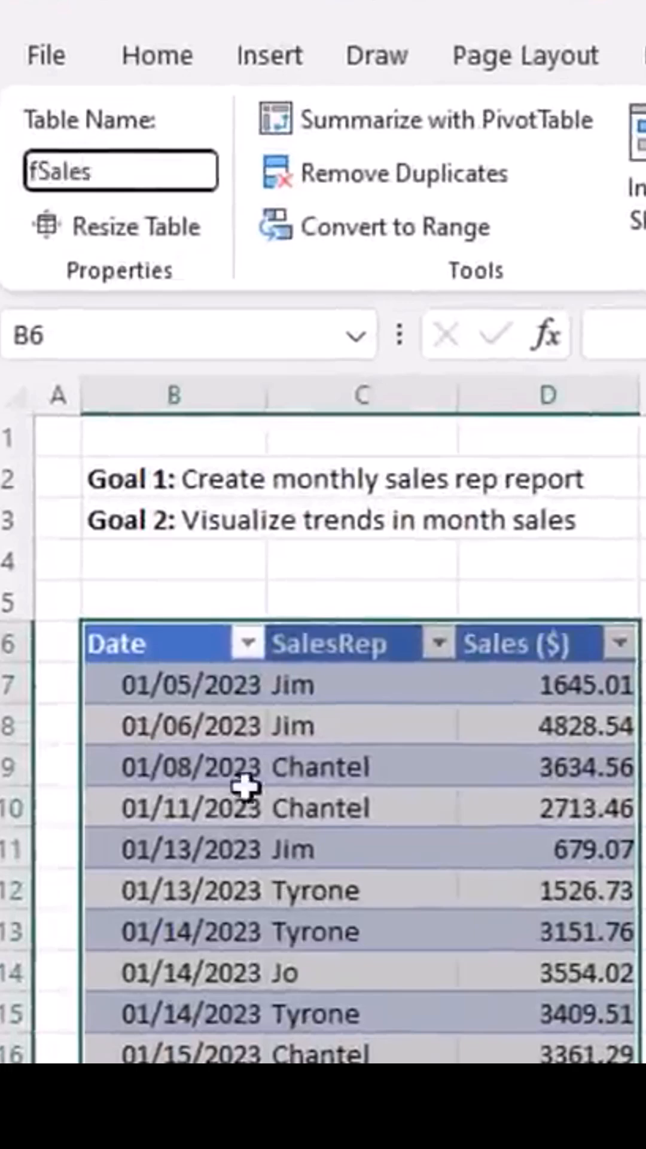
mouse_move(407, 802)
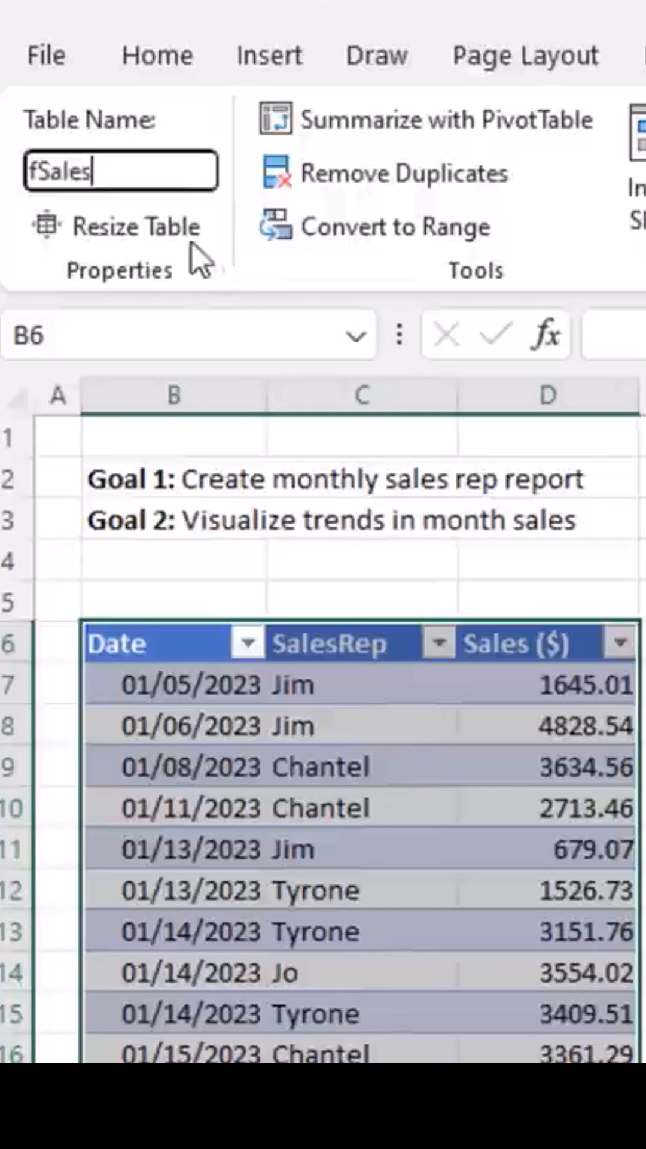
mouse_move(201, 264)
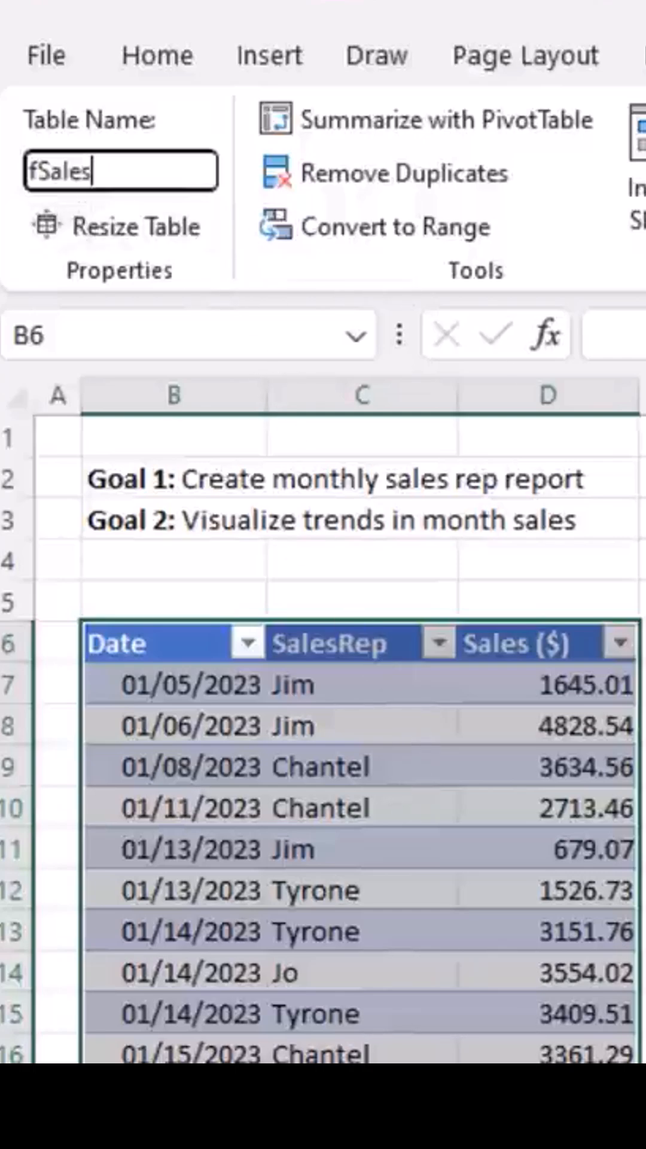